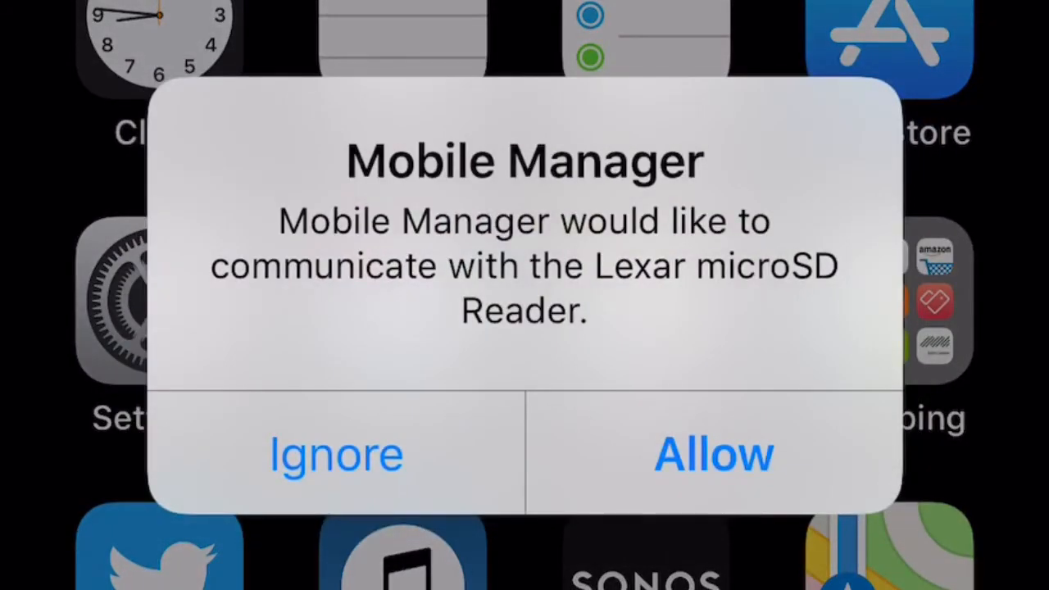
Step: Allow Mobile Manager to communicate with the Lexar microSD Reader
{"action": "left_click", "coordinate": [713, 453]}
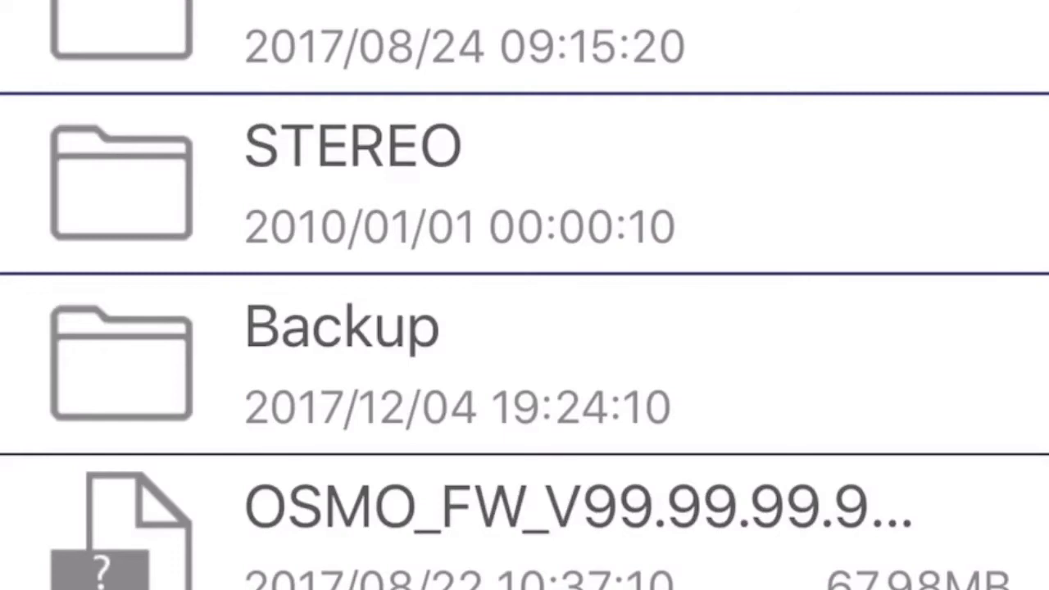
Step: Scroll the microSD card's file list past the STEREO and Backup folders
{"action": "scroll", "scroll_direction": "down", "scroll_amount": 3}
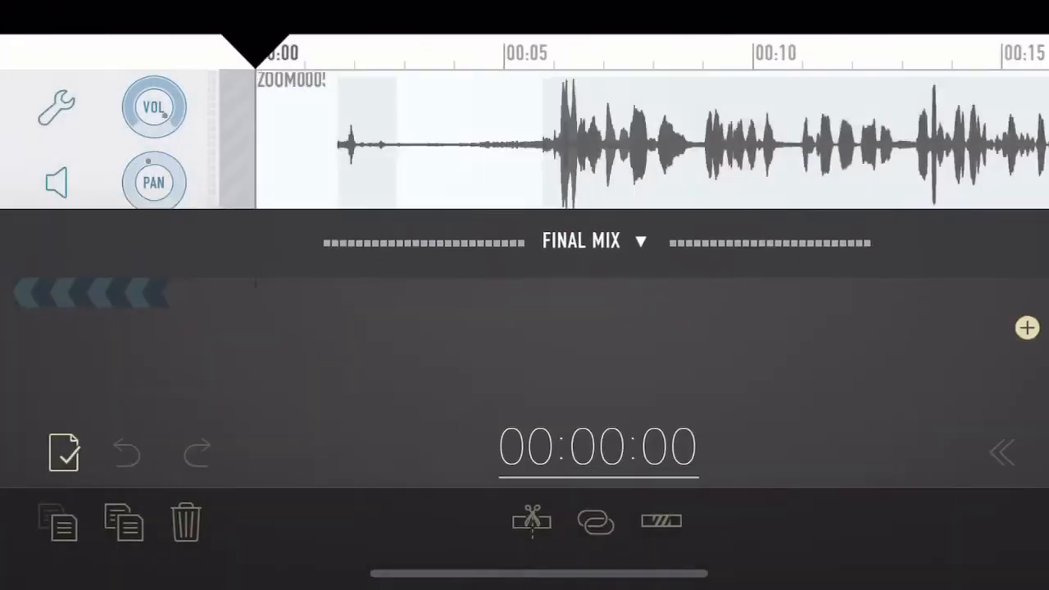
Step: Play back the imported ZOOM0005 clip on the Ferrite timeline
{"action": "left_click", "coordinate": [1003, 452]}
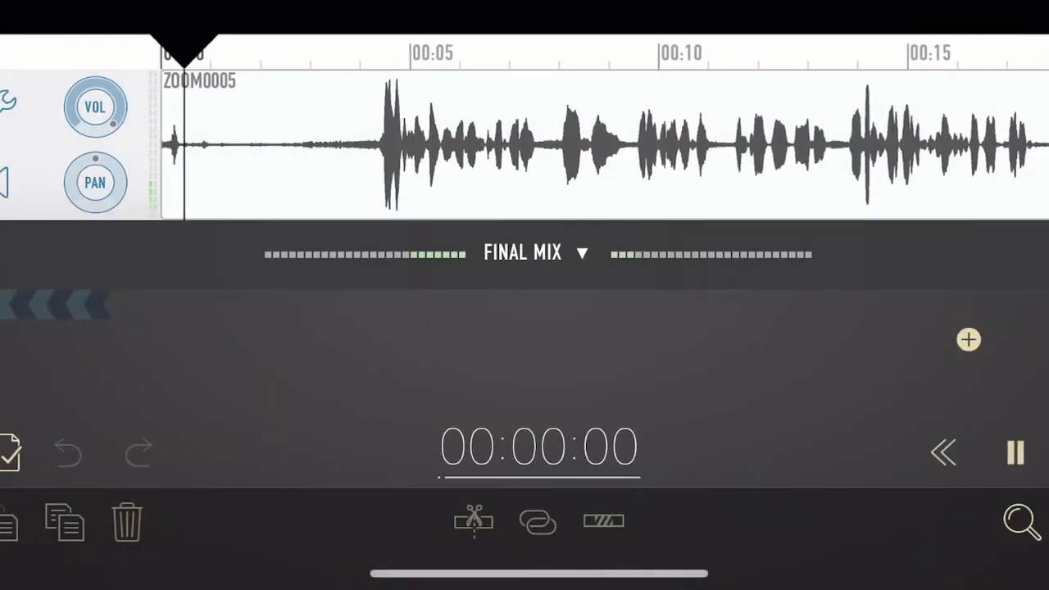